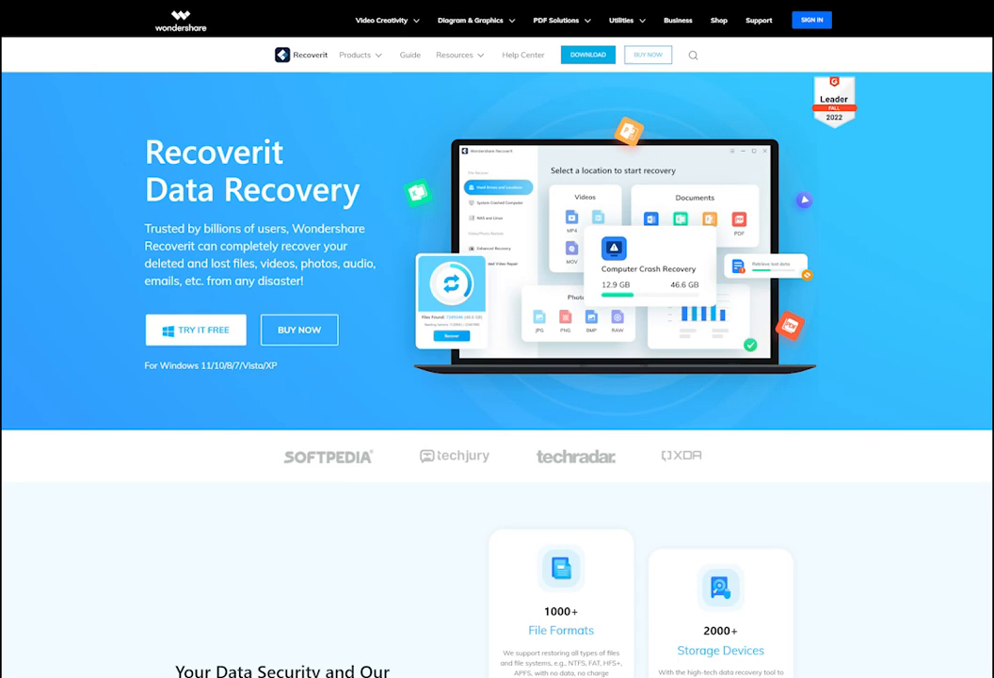
# - Launch Wondershare Recoverit from its desktop shortcut to reach the NAS and Linux section
pyautogui.scroll(-3)
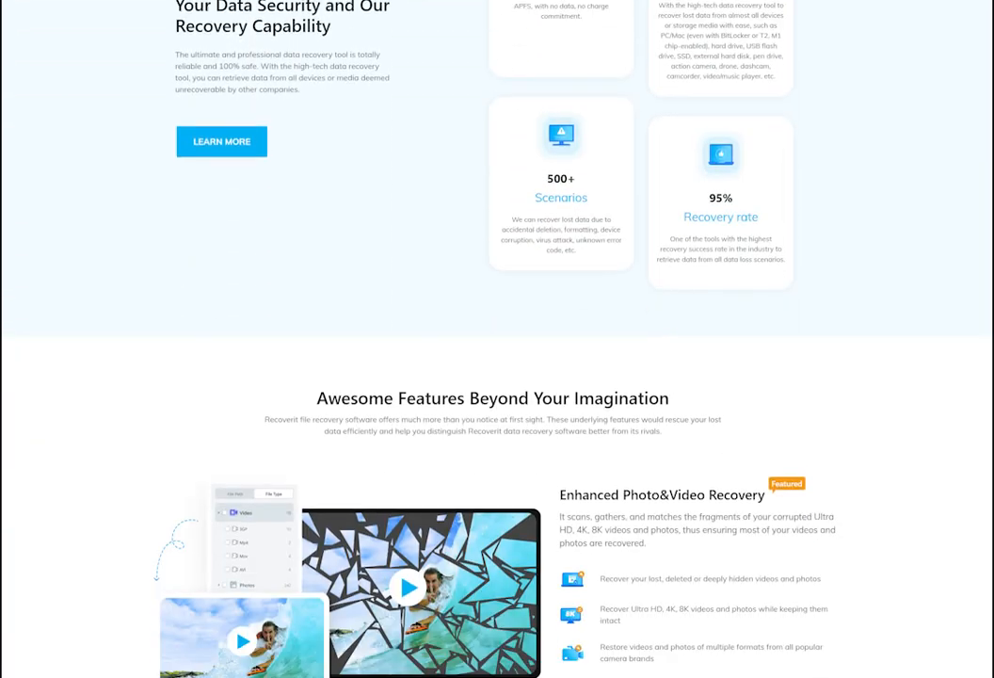
pyautogui.scroll(-3)
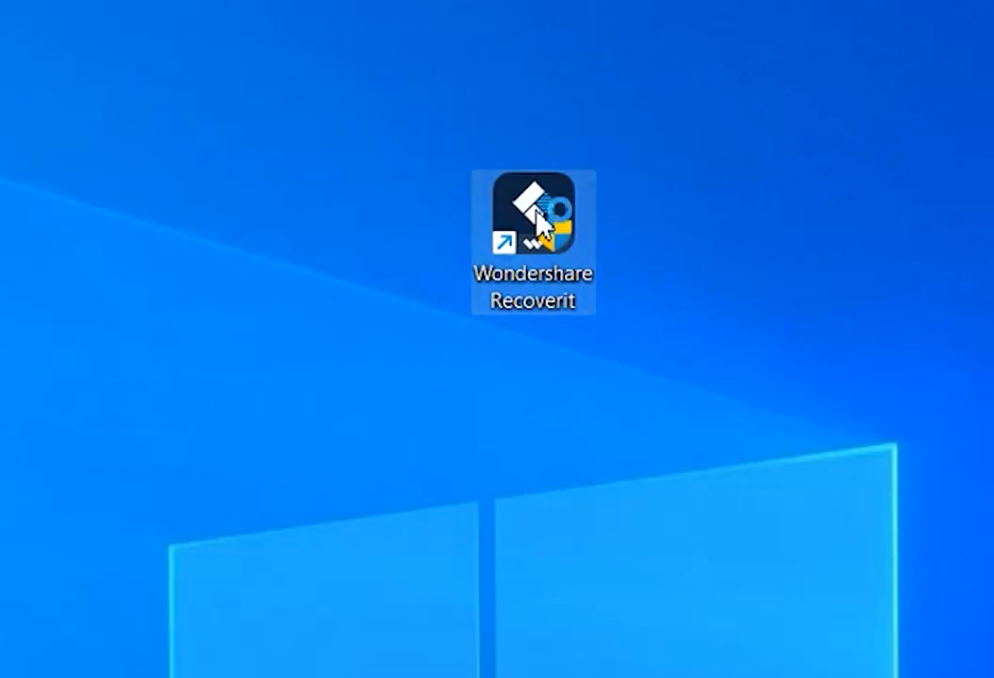
pyautogui.doubleClick(532, 218)
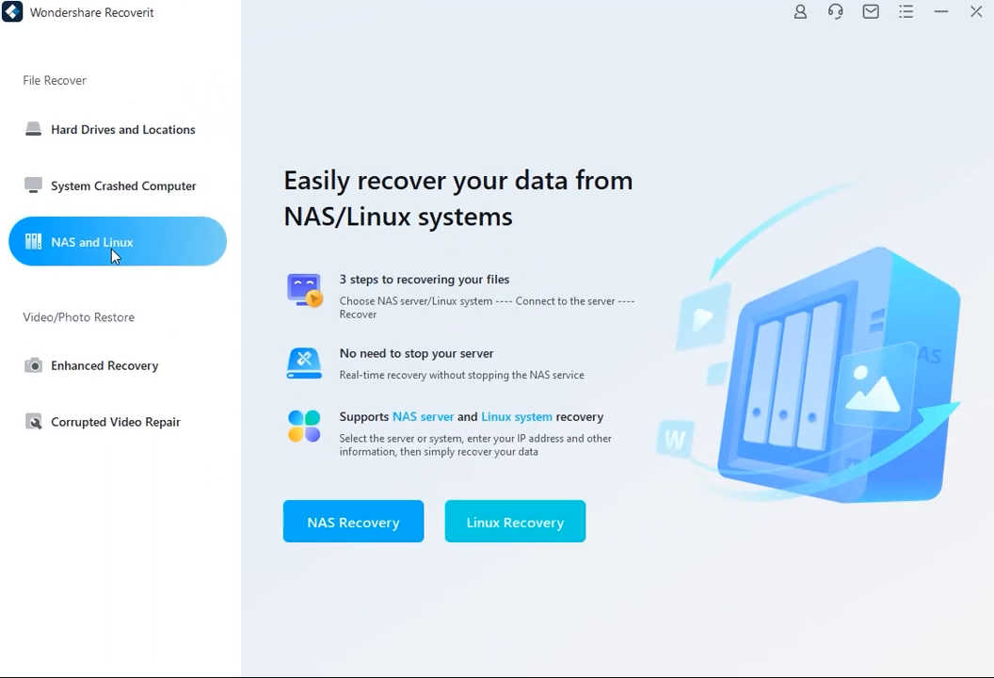
# - Choose Linux Recovery and enter the server IP address beginning 192.168 in the connection form
pyautogui.click(516, 521)
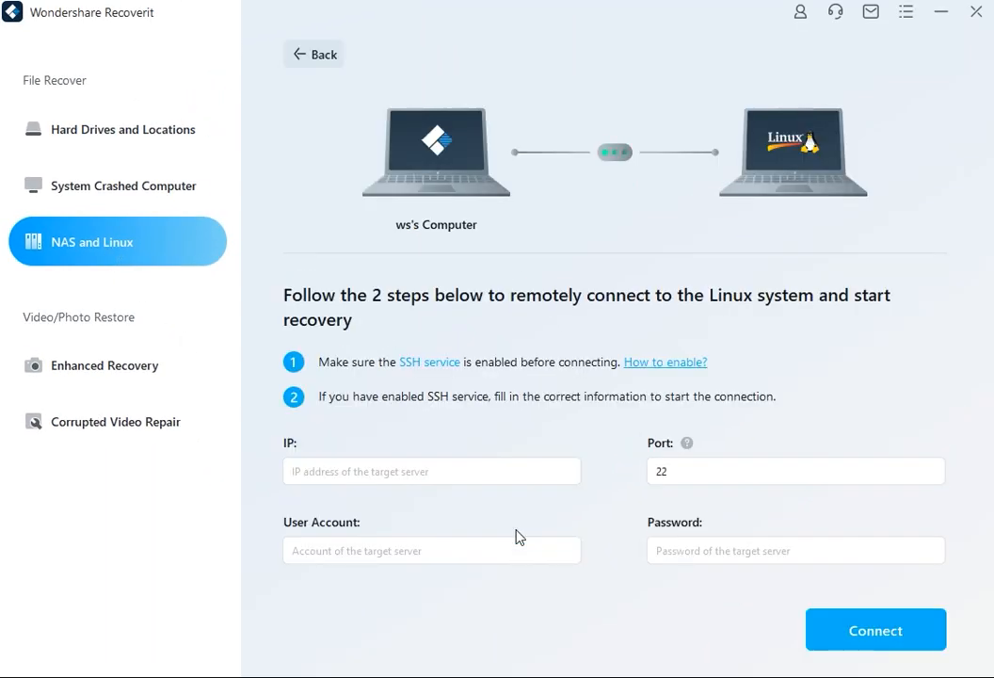
pyautogui.click(432, 471)
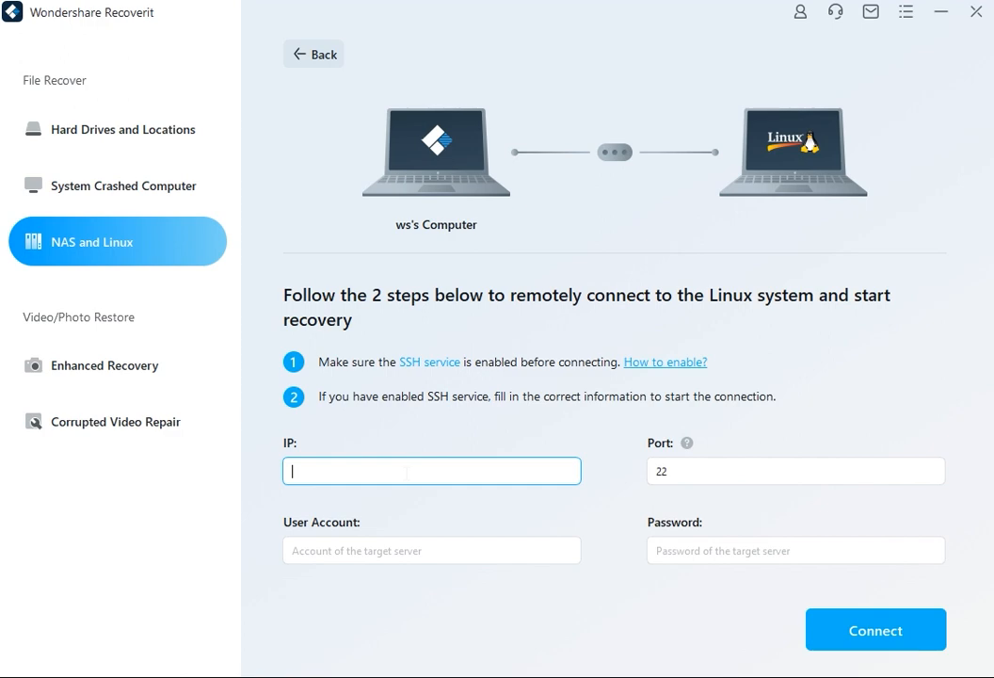
pyautogui.write('192.168.31.128')
pyautogui.click(431, 552)
pyautogui.write('ubuntu')
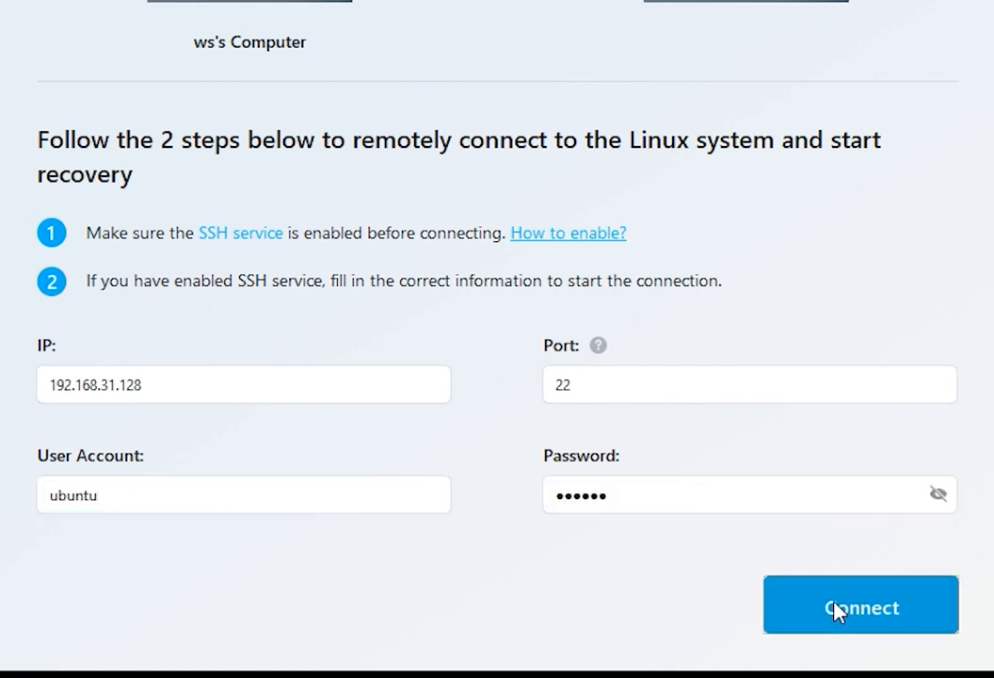
# - Connect to the Linux server so the scan for lost files begins
pyautogui.click(858, 604)
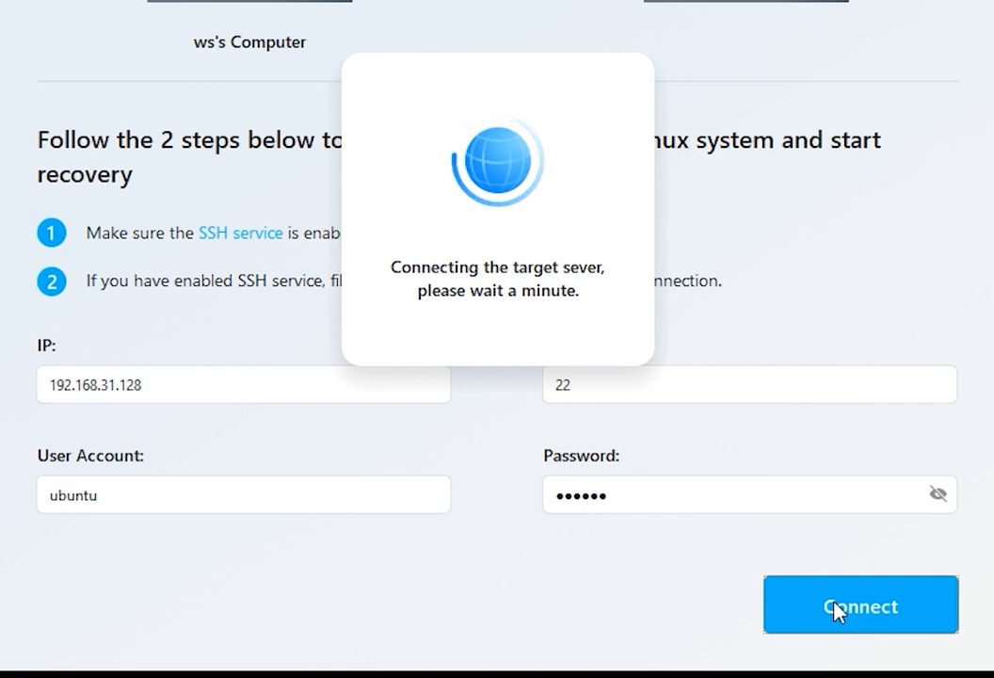
pyautogui.click(858, 606)
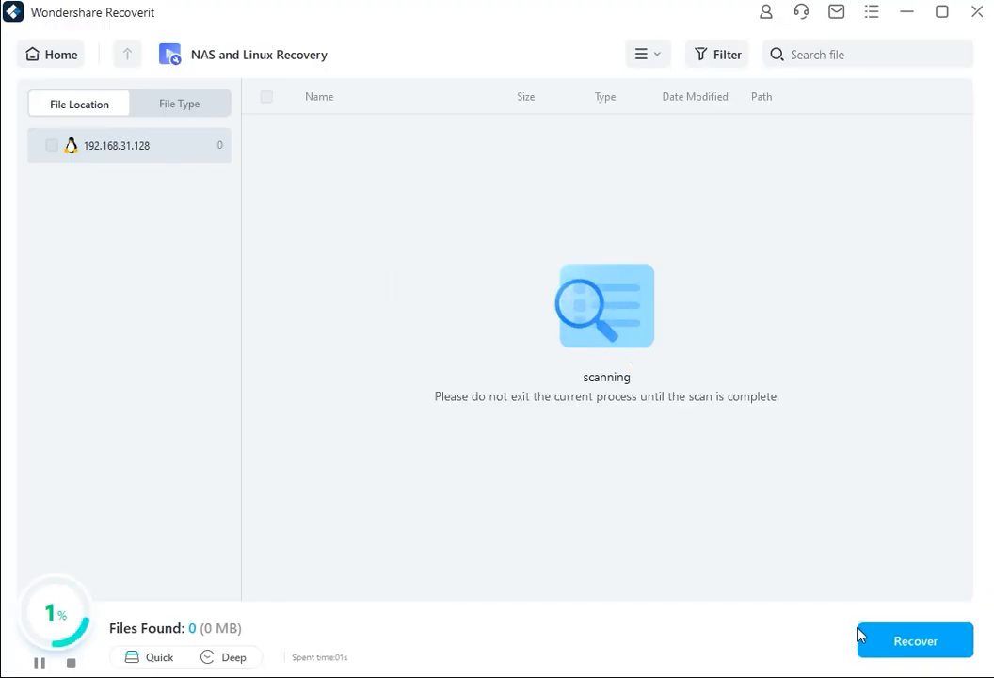
pyautogui.moveTo(764, 551)
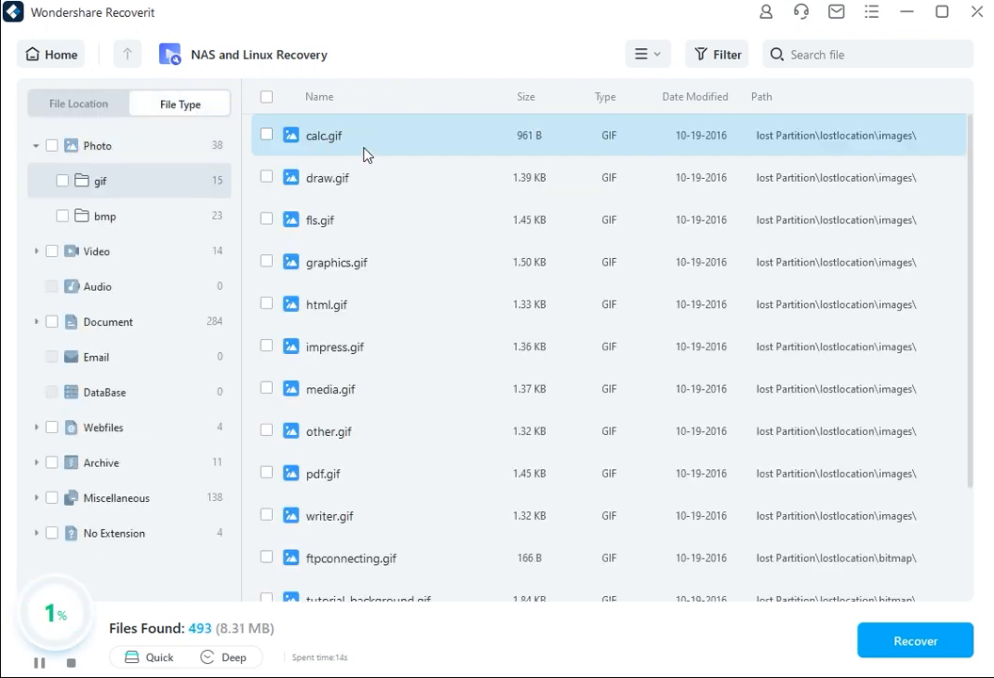
# - Show found GIFs in Icon View, preview calc.gif, then close the preview for marking
pyautogui.click(648, 53)
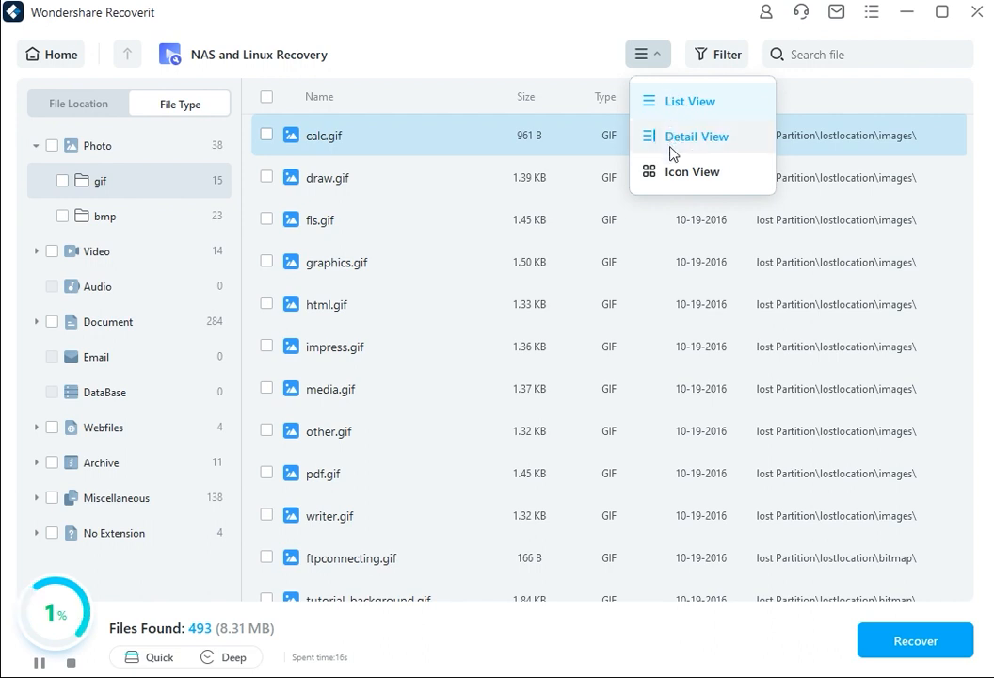
pyautogui.click(693, 171)
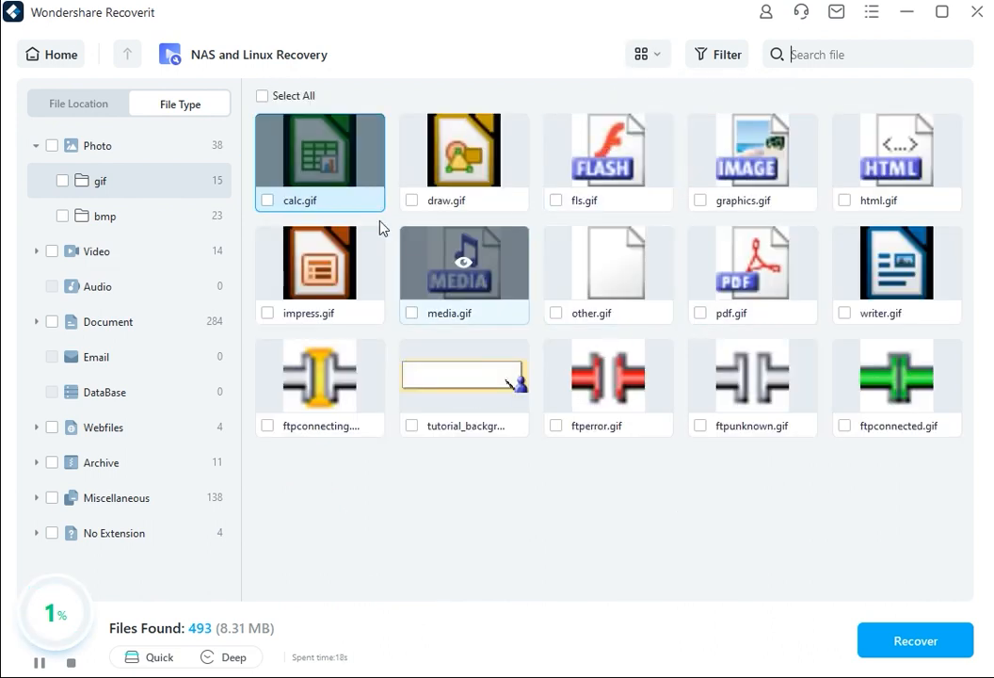
pyautogui.moveTo(348, 173)
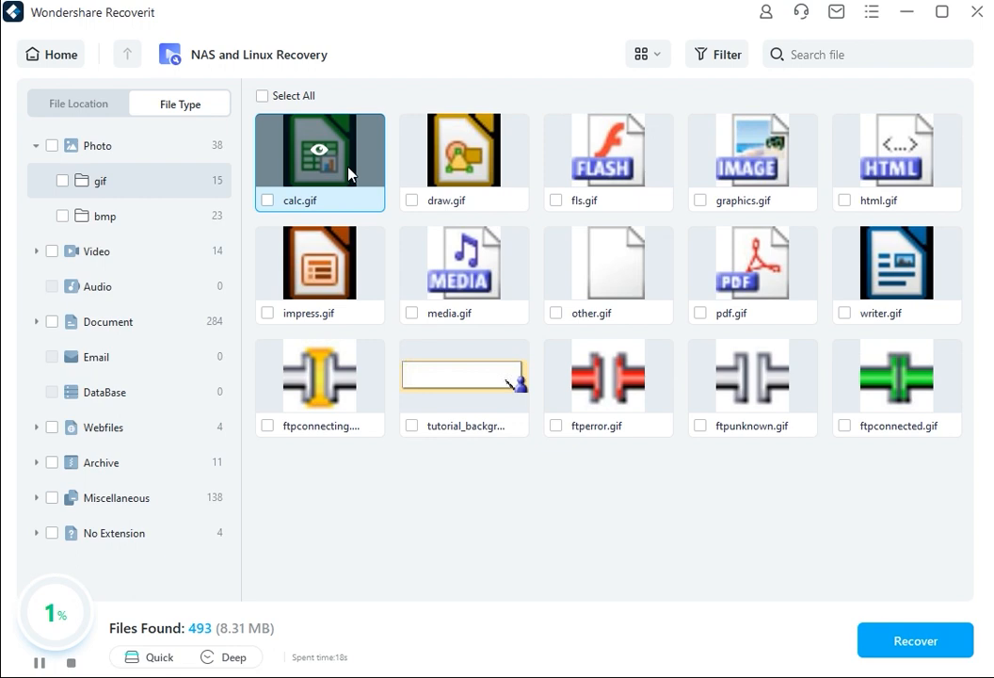
pyautogui.doubleClick(320, 151)
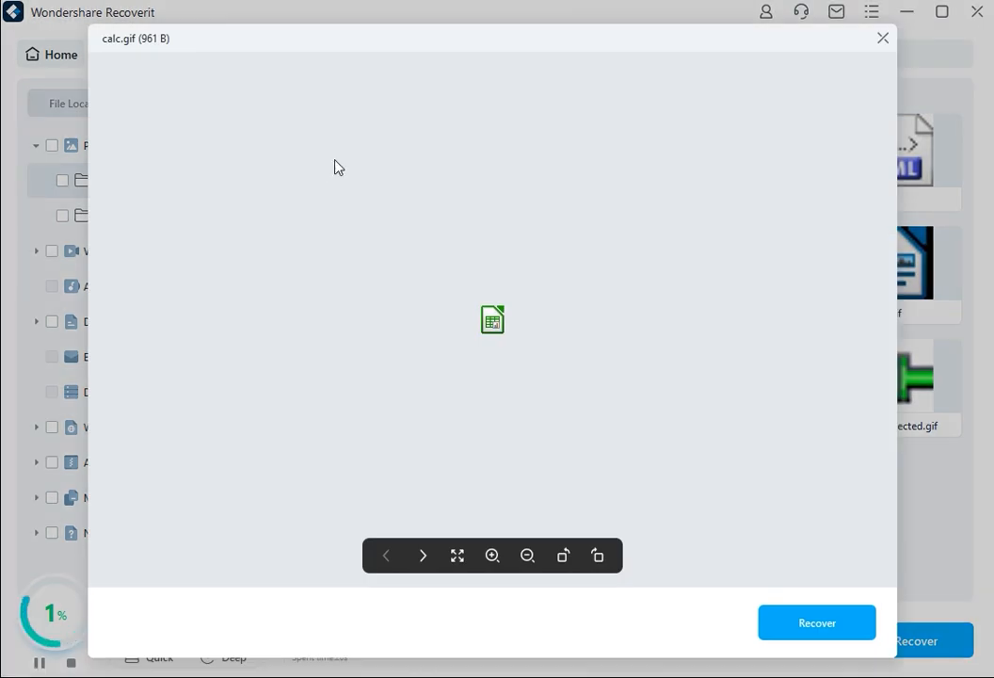
pyautogui.click(881, 38)
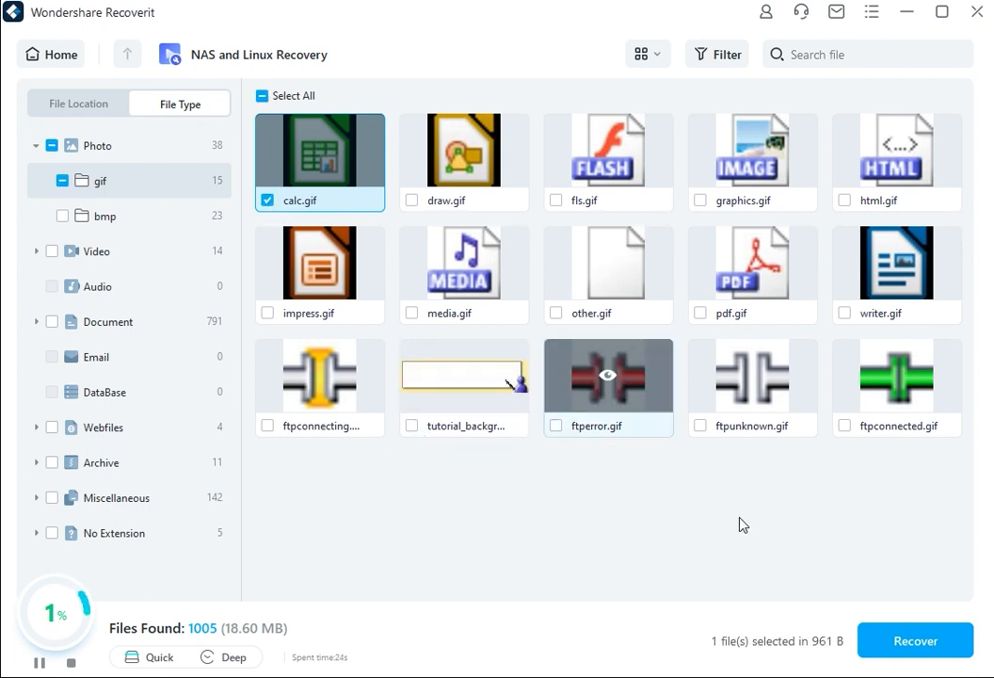
# - Recover the marked calc.gif to Local Disk(E:) as the save location
pyautogui.click(915, 640)
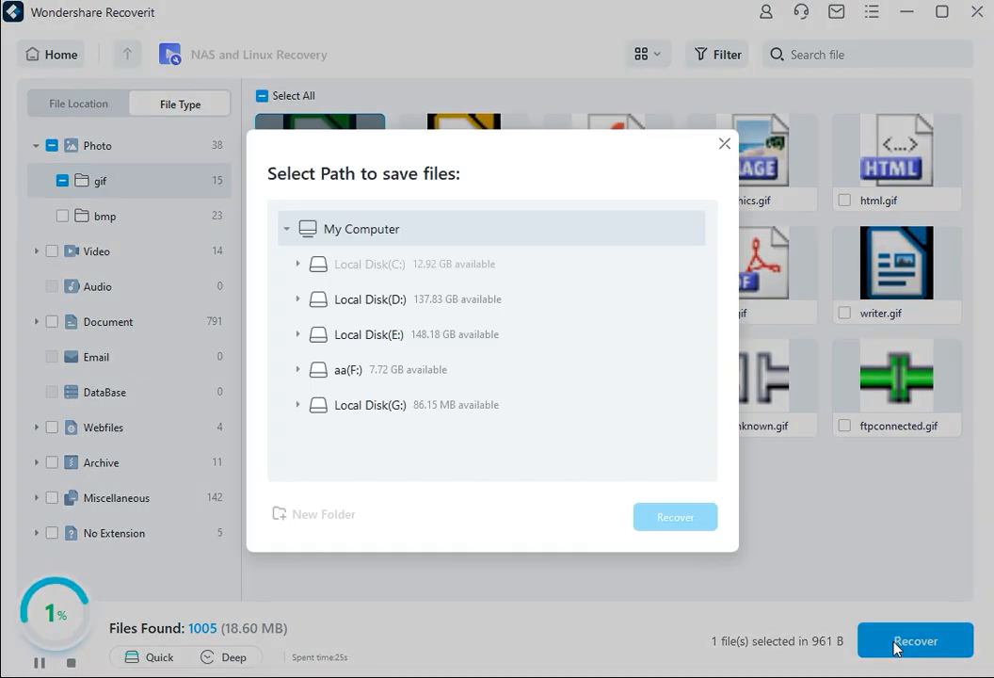
pyautogui.moveTo(437, 335)
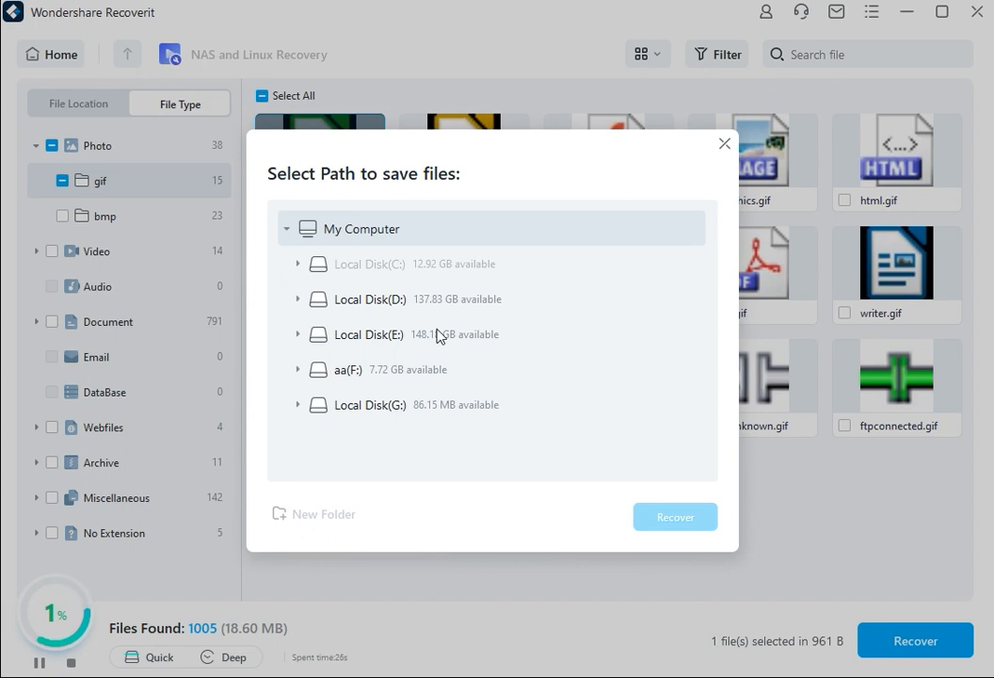
pyautogui.click(367, 335)
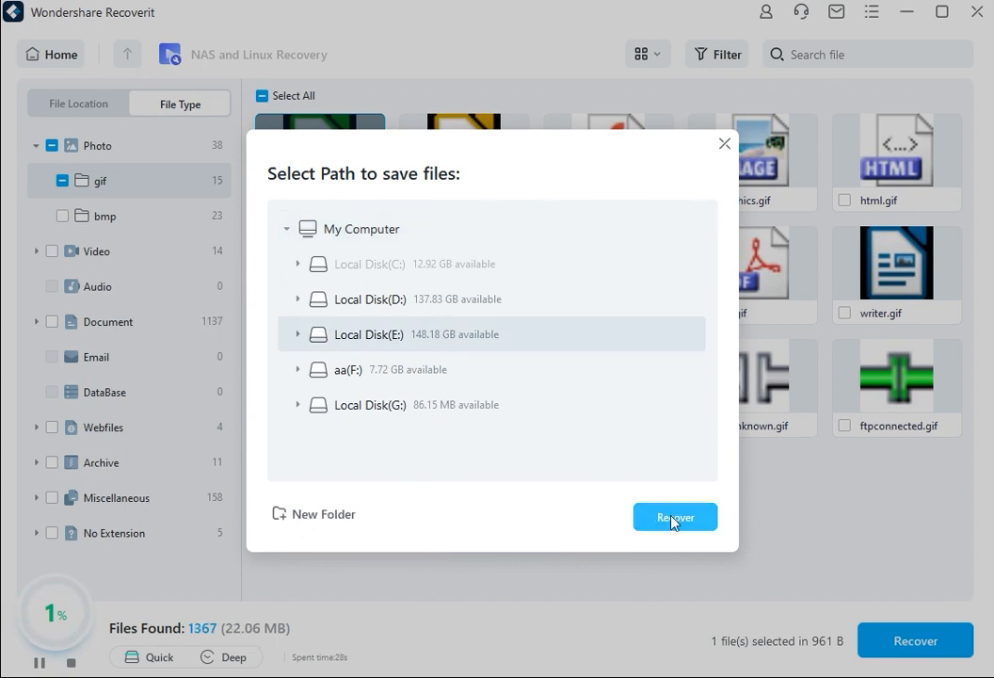
pyautogui.click(674, 516)
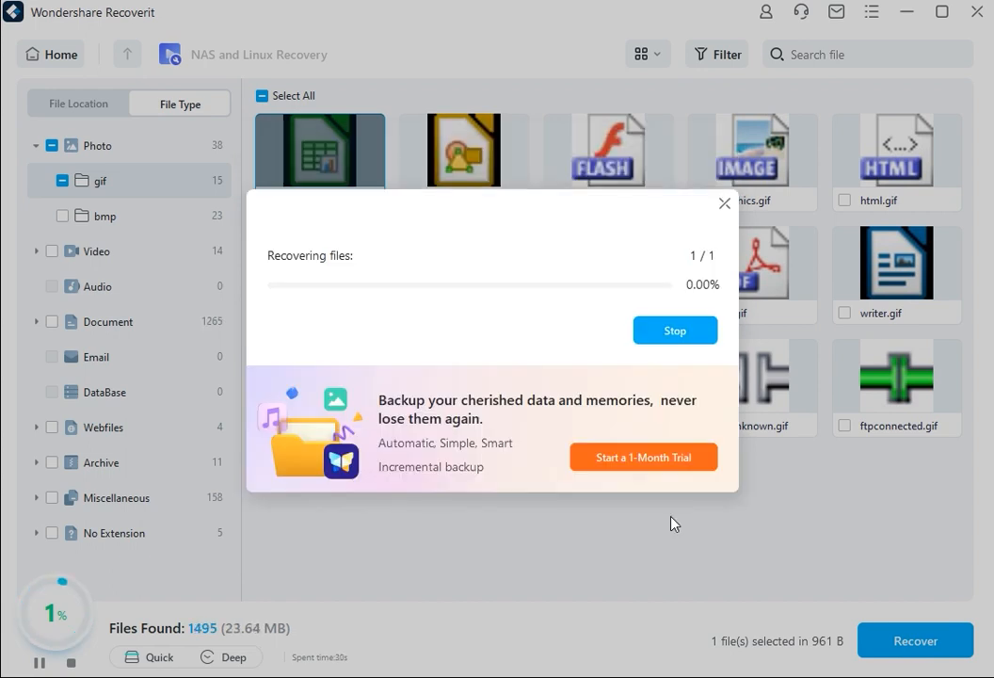